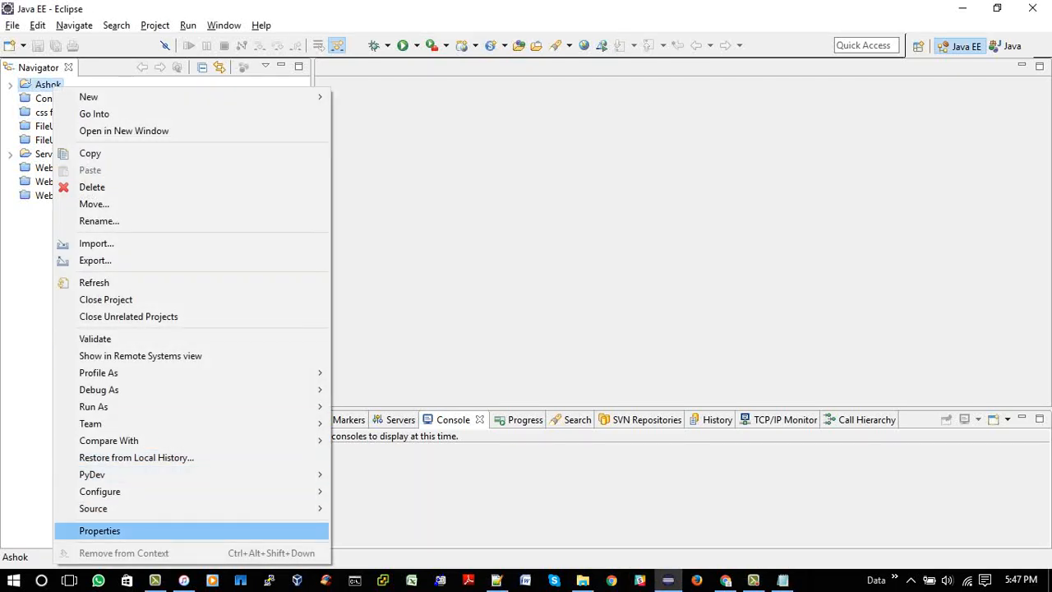
- Open the Ashok project's Java Build Path properties, checking Source, then the empty Libraries list
click(99, 530)
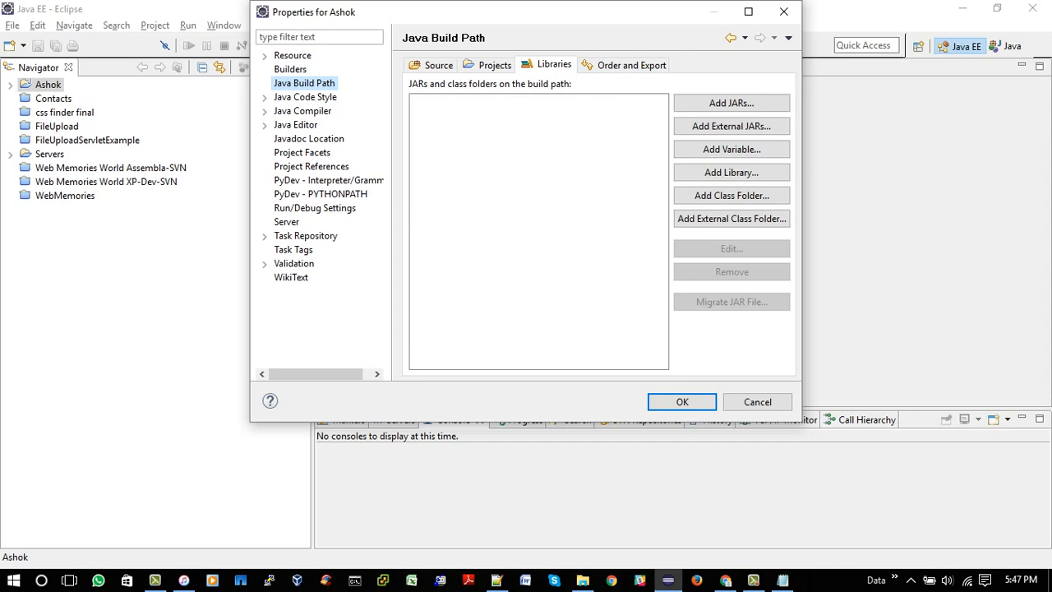
click(438, 65)
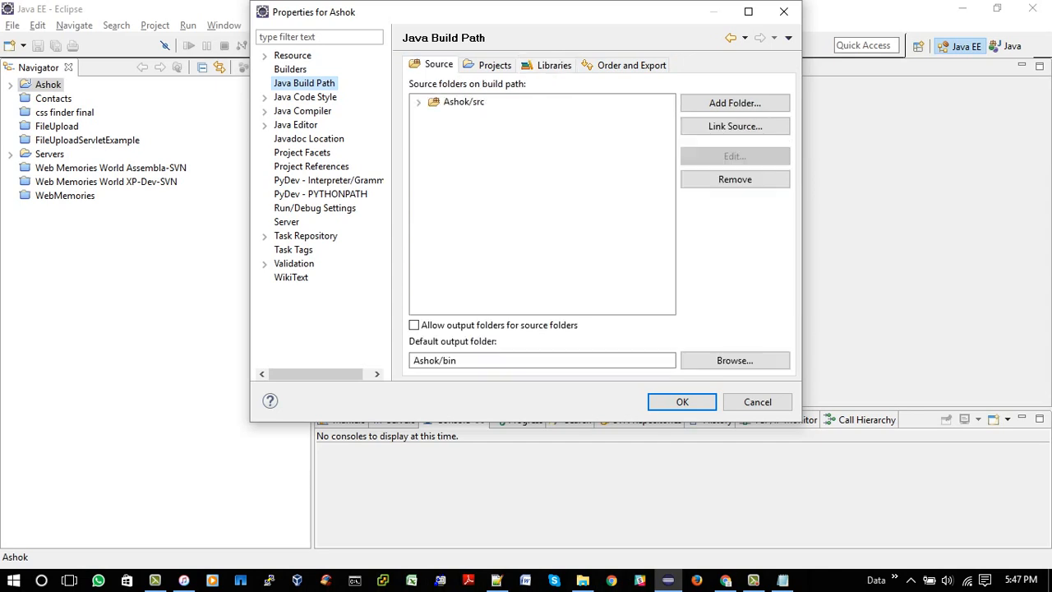
click(554, 65)
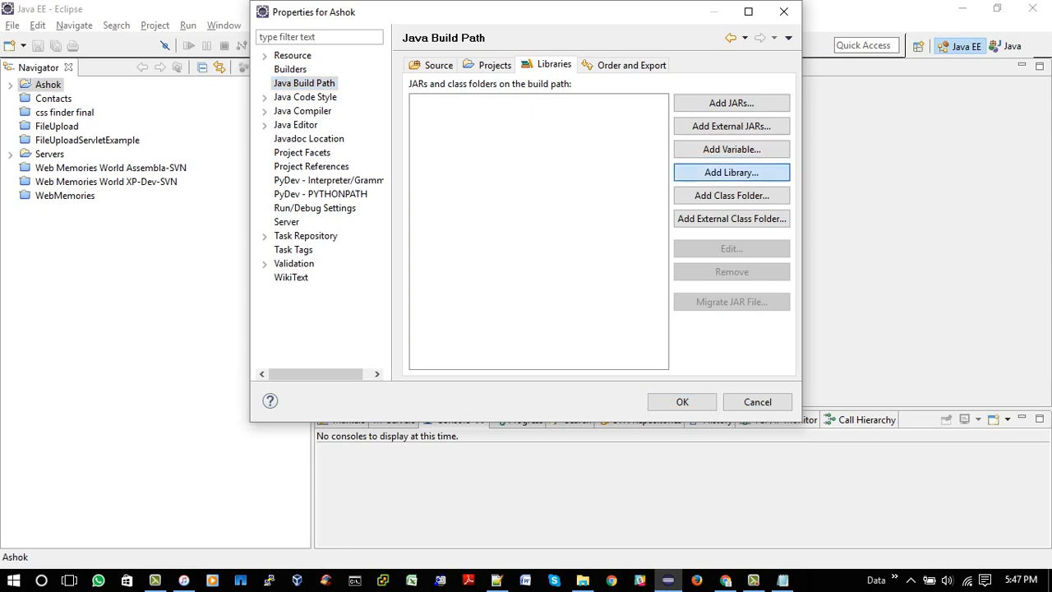
- Add a JRE System Library and advance to the JRE selection step
click(731, 171)
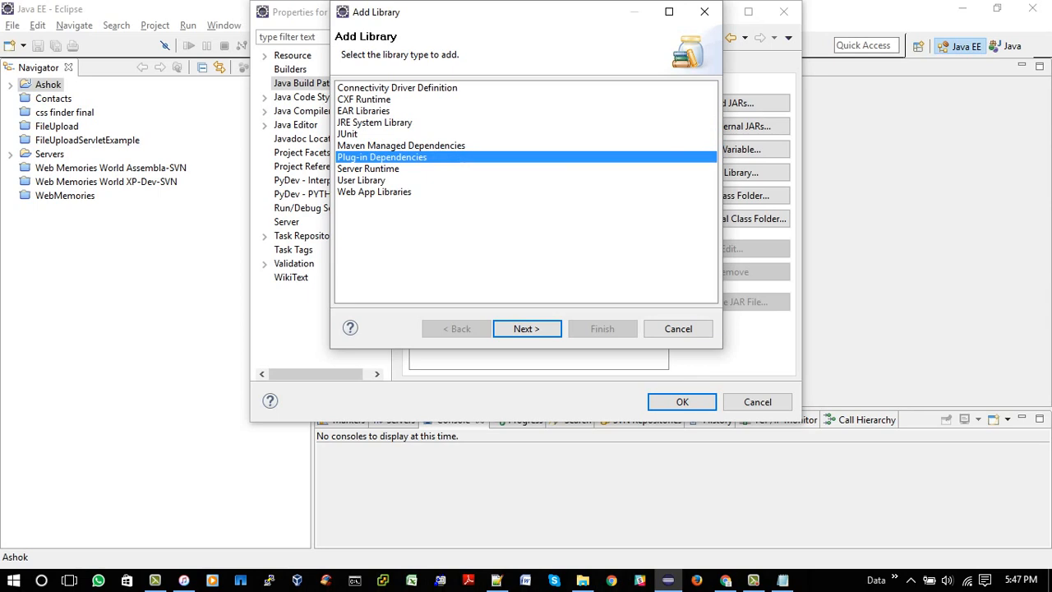
click(374, 121)
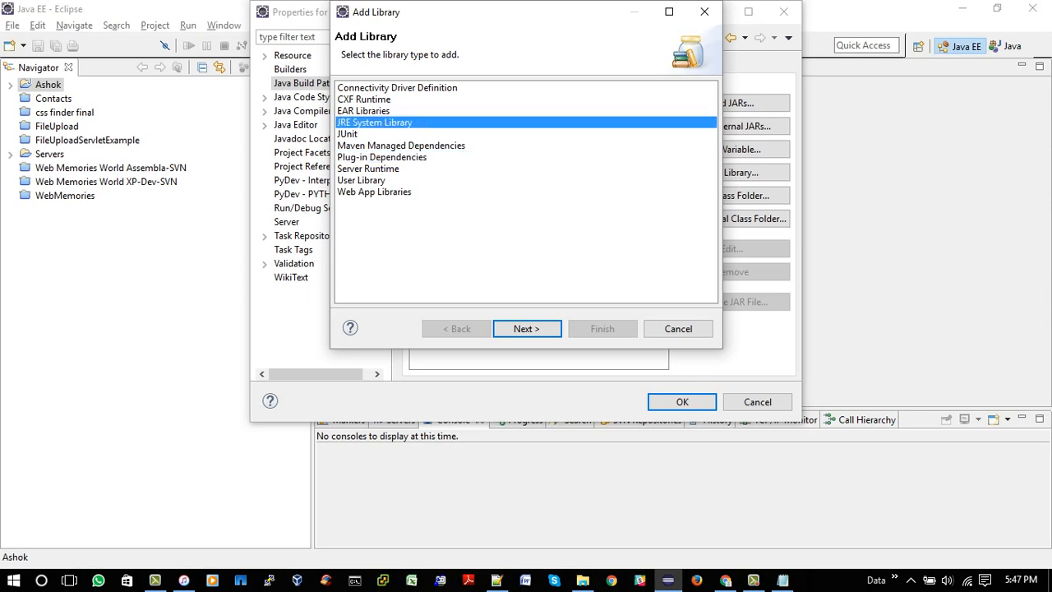
click(526, 328)
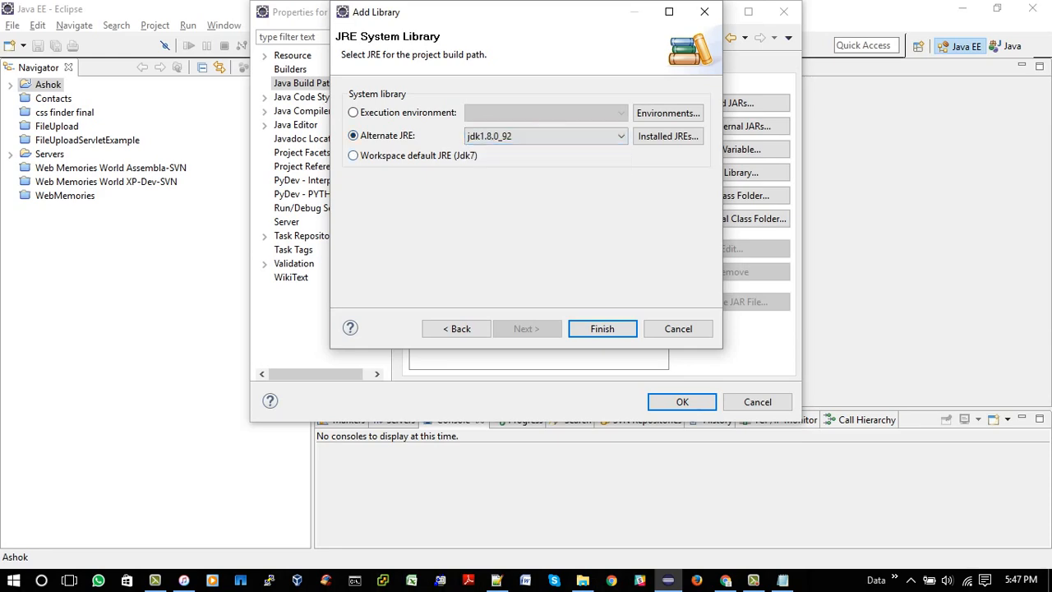
- In Installed JREs, remove Jdk7, leaving jdk1.8.0_92, and start adding a new JRE
click(667, 136)
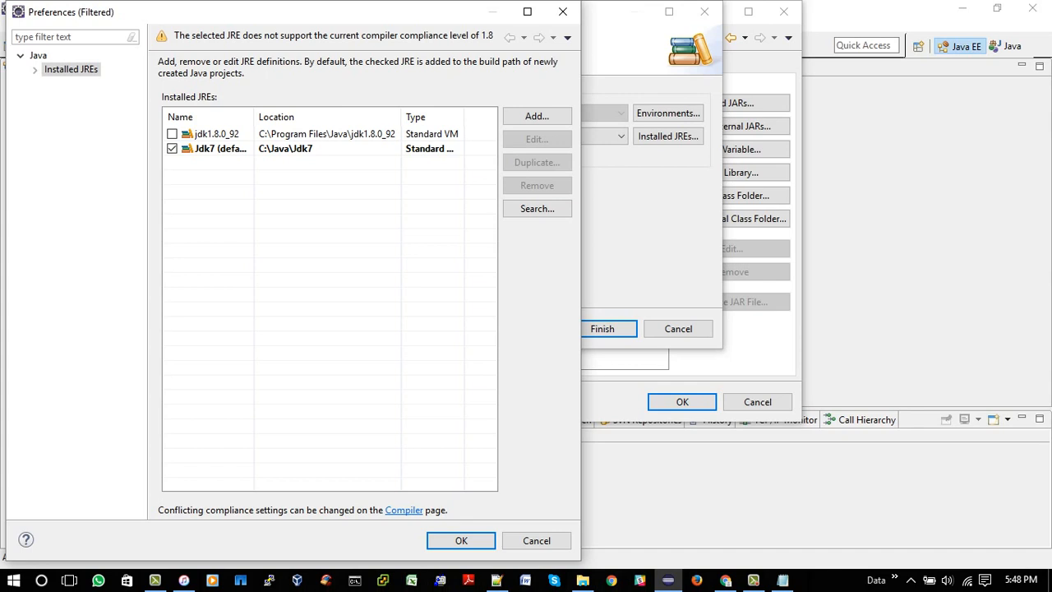
mouse_move(217, 148)
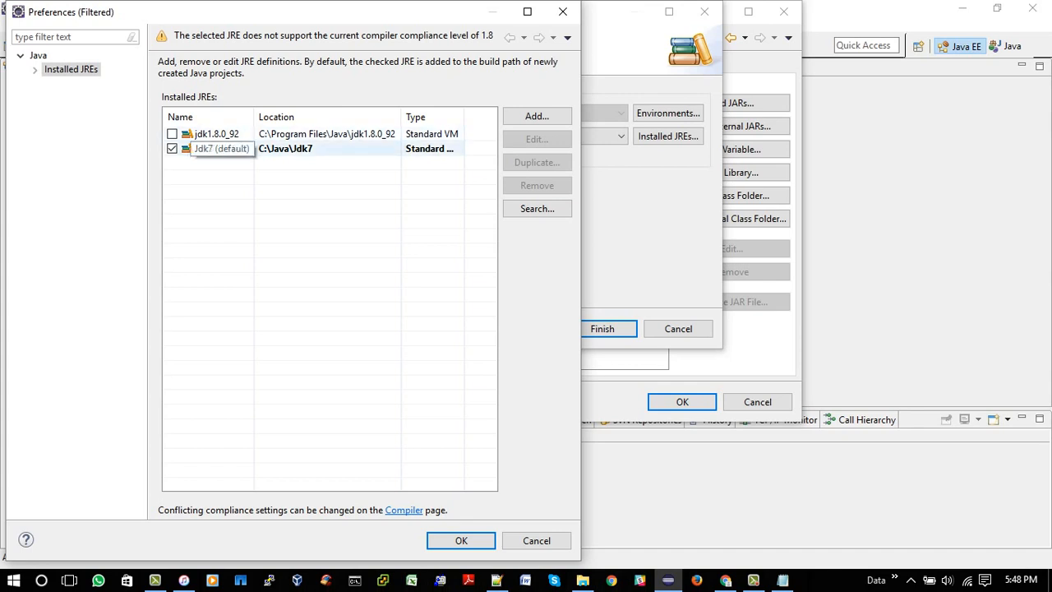
click(536, 184)
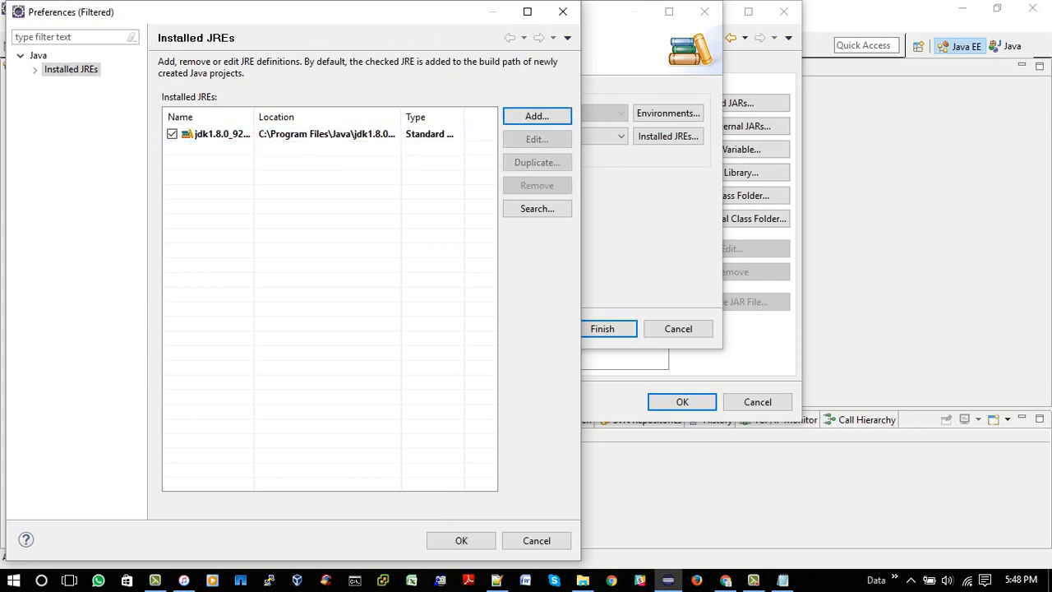
click(537, 116)
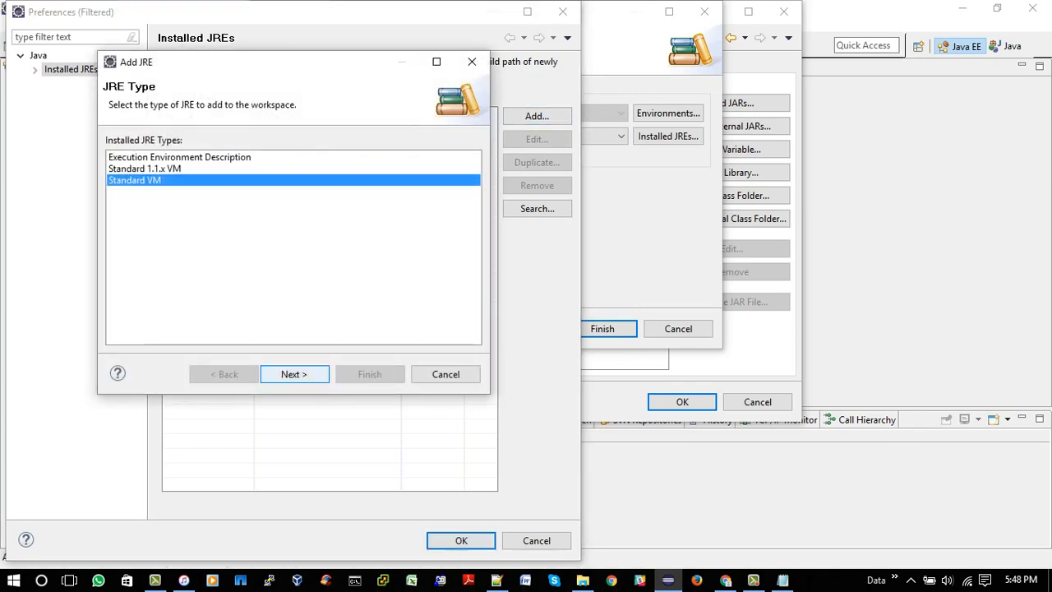
- Move to JRE Definition and browse to C:\Java\Jdk7 as the JRE home
click(294, 374)
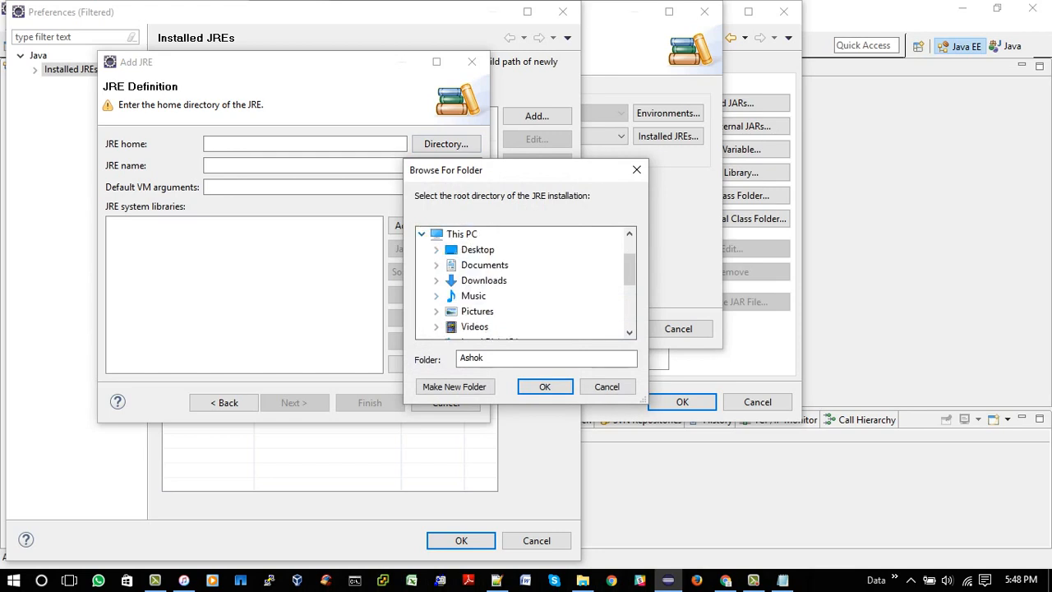
scroll(down, 3)
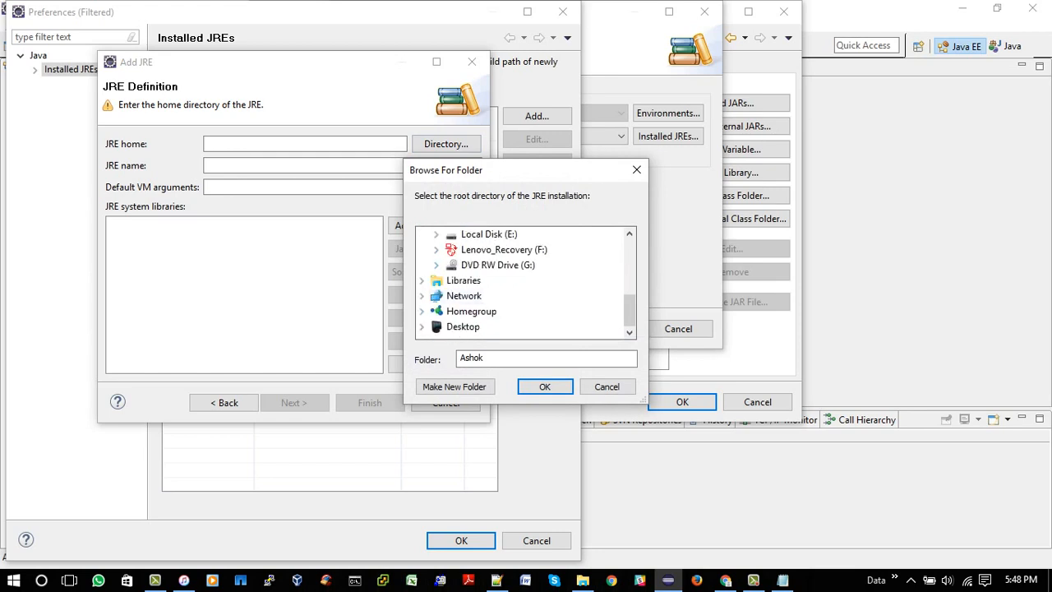
scroll(up, 3)
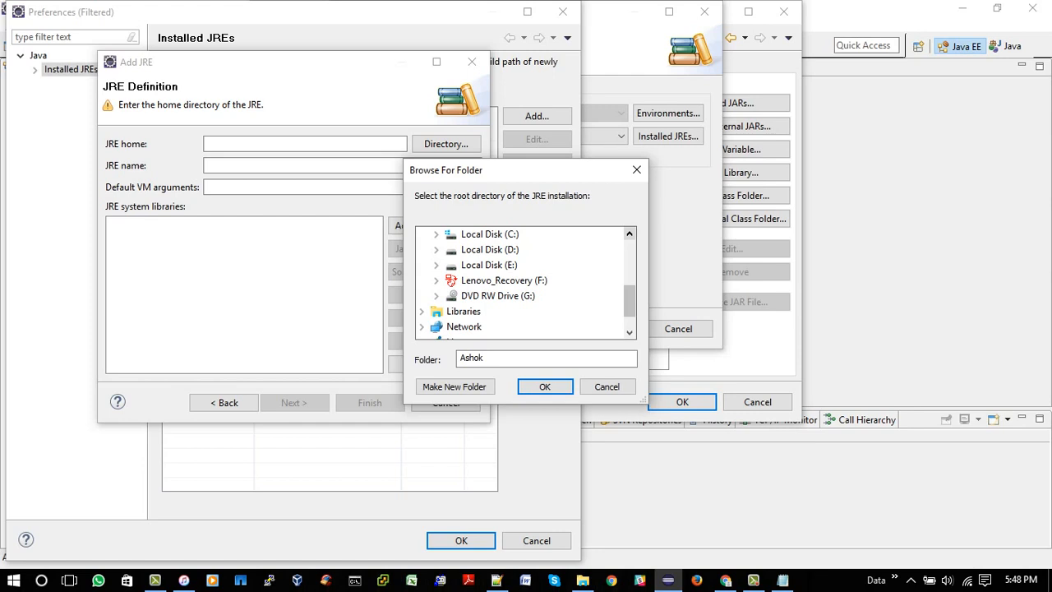
click(438, 233)
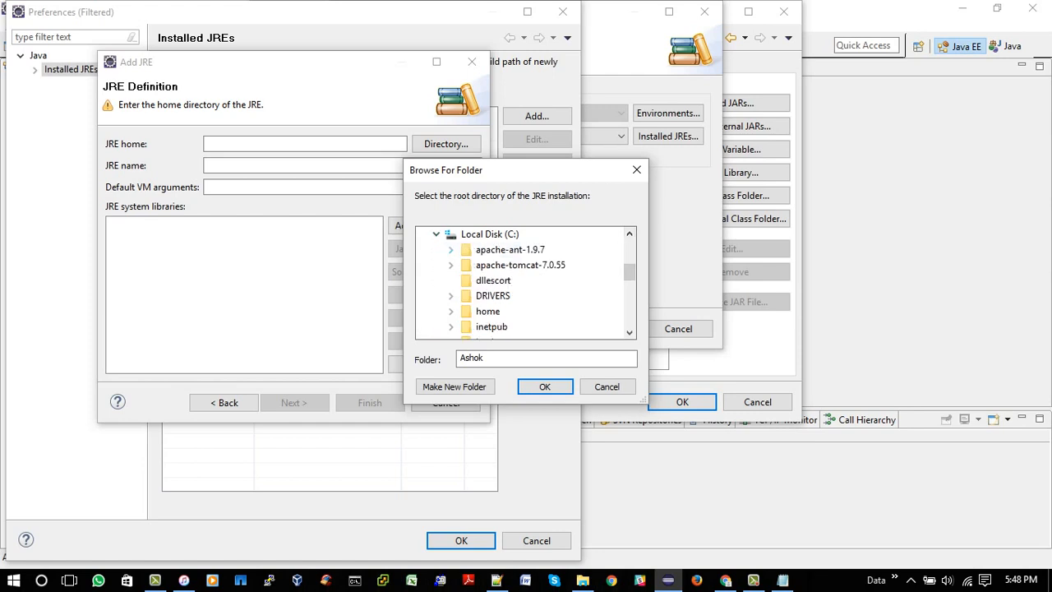
scroll(down, 3)
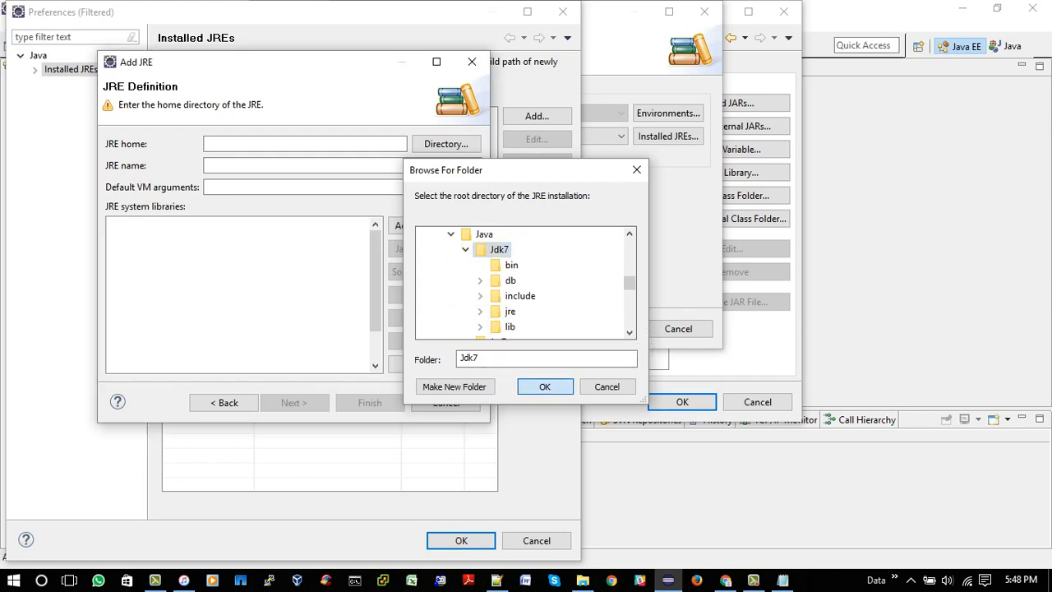
- Confirm C:\Java\Jdk7 as JRE home, name the runtime 'JDK Version 7', and finish
click(544, 386)
text(J)
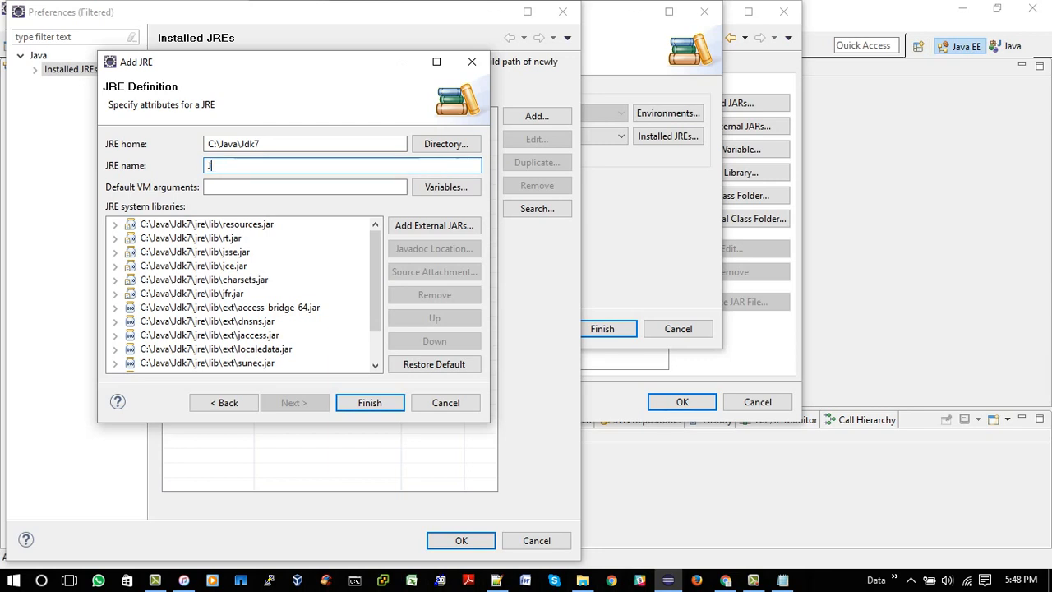
text(DK)
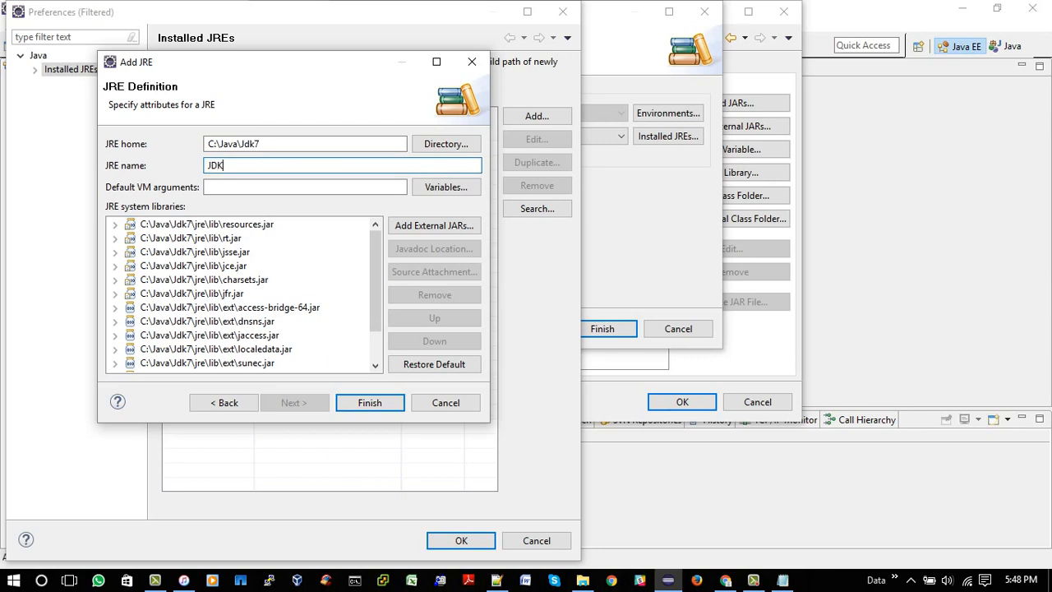
text(Ver)
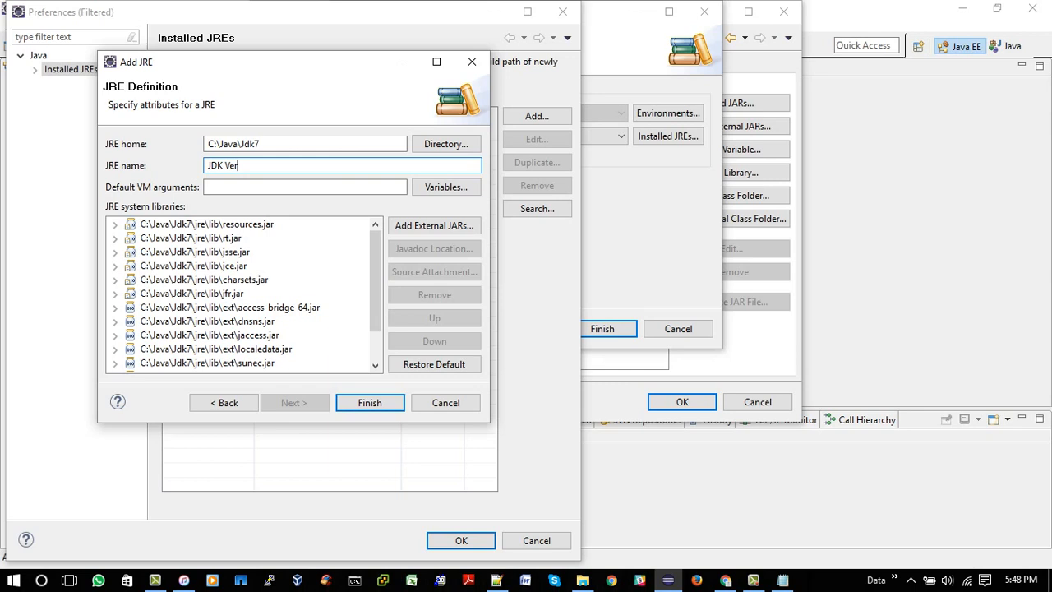
text(sioj)
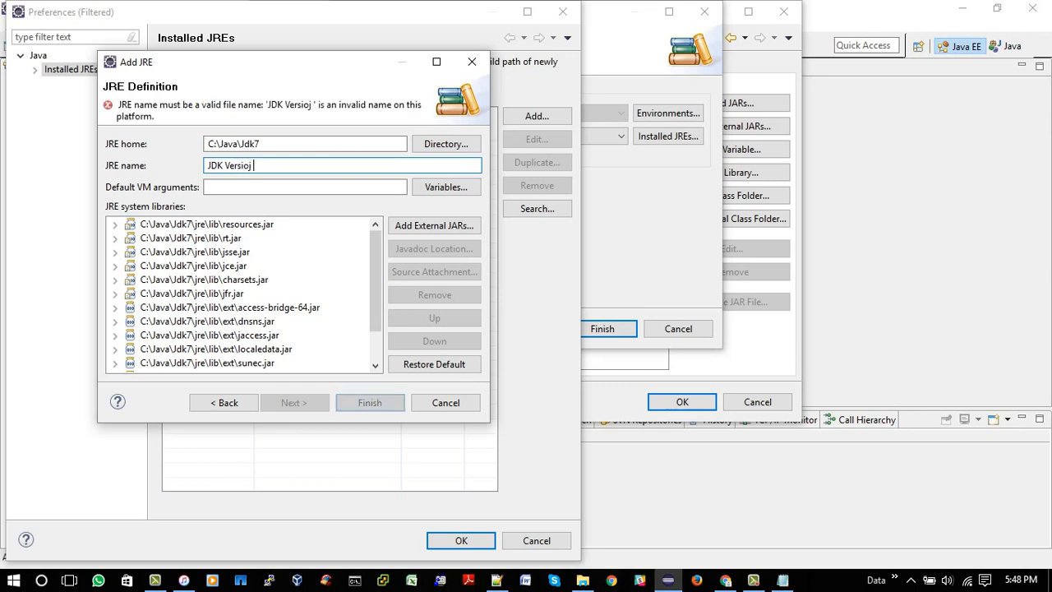
text(Version)
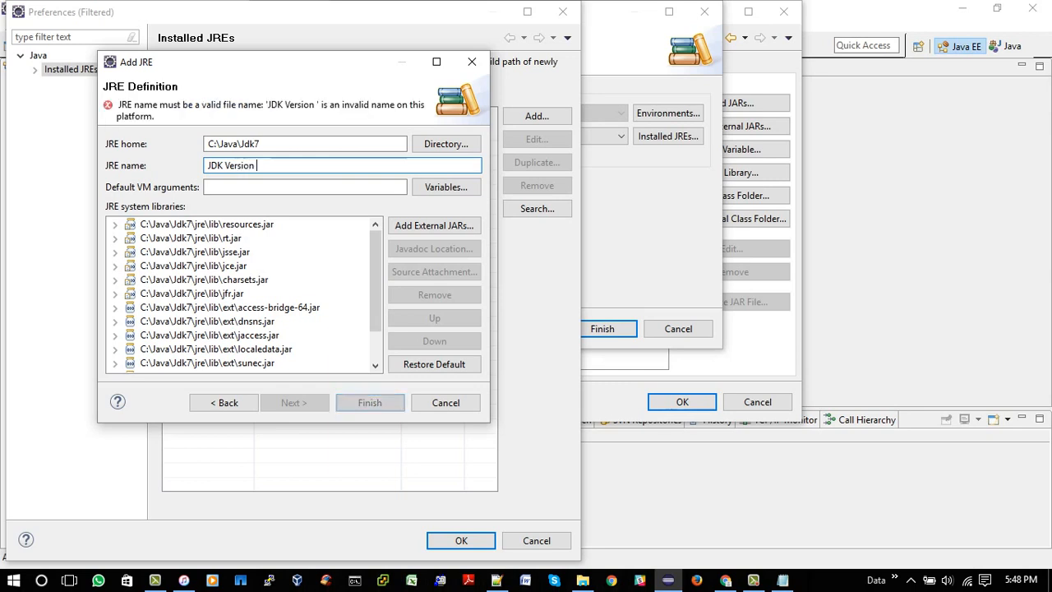
text(7)
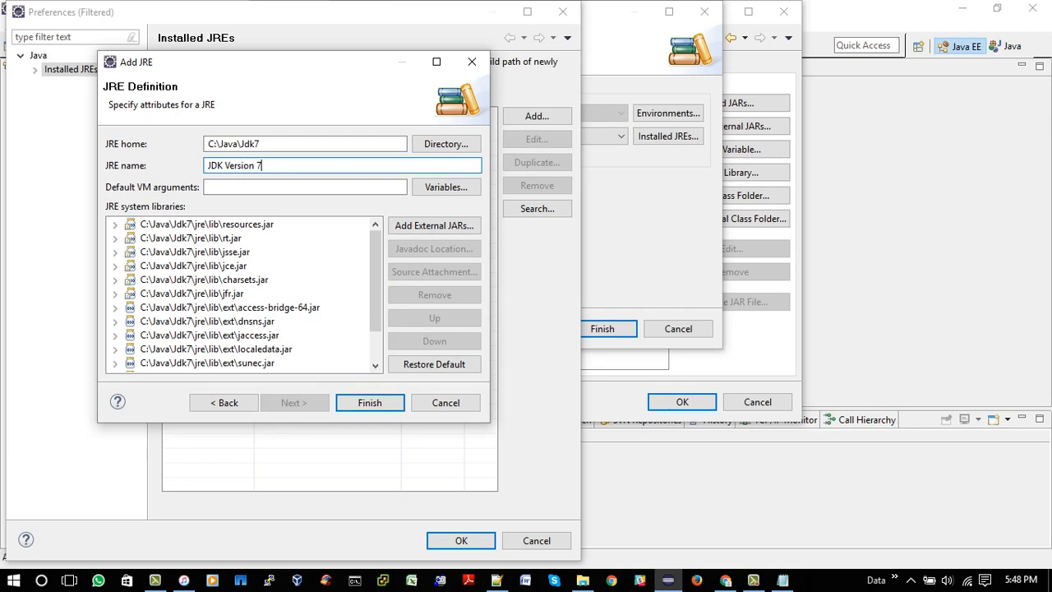
click(369, 402)
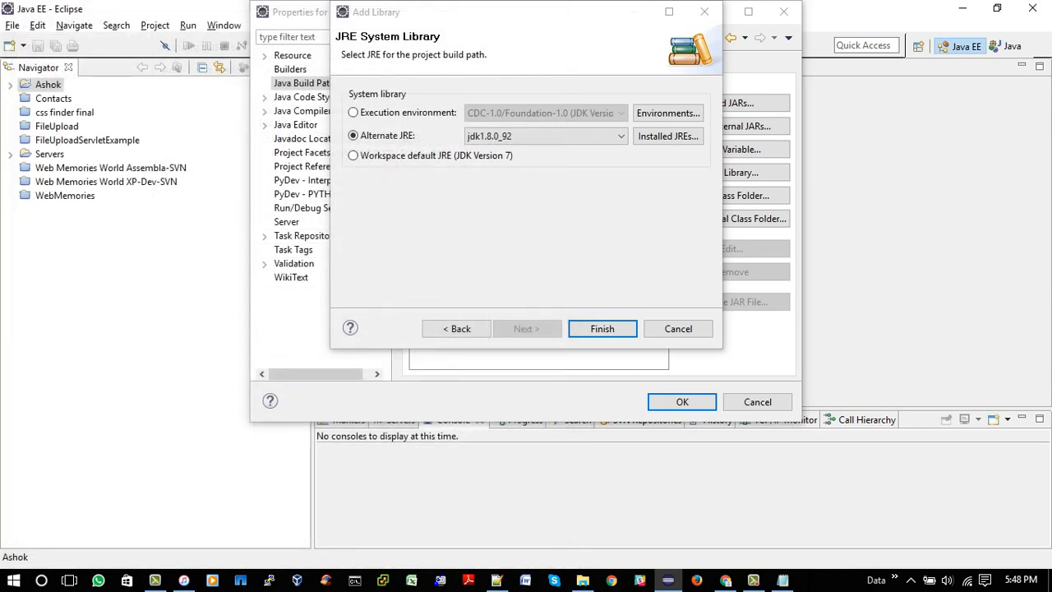
- Select JDK Version 7 as the alternate JRE, finish, inspect the library, and apply with OK
click(620, 136)
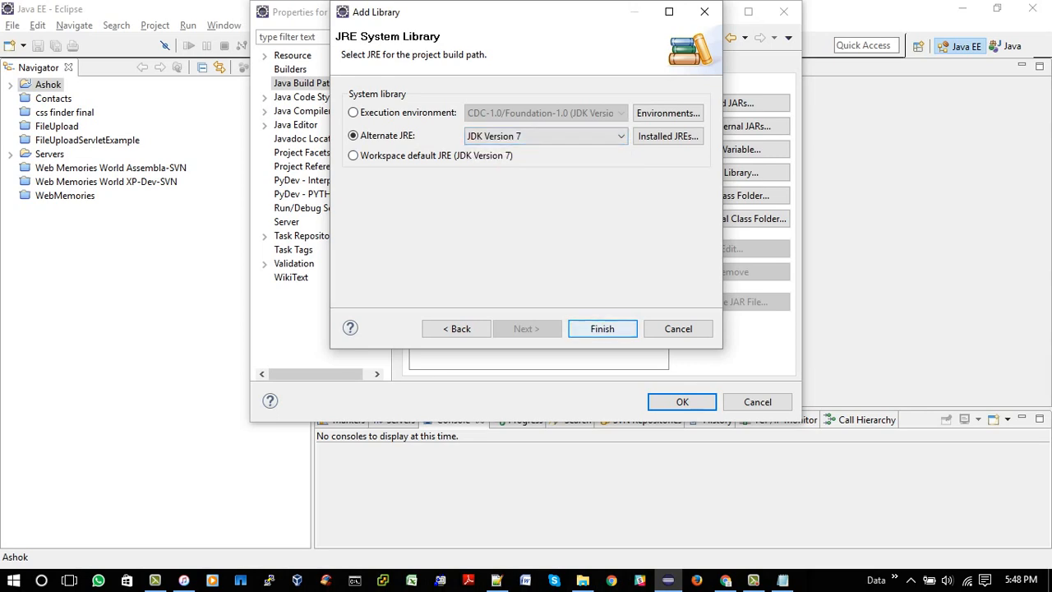
click(602, 328)
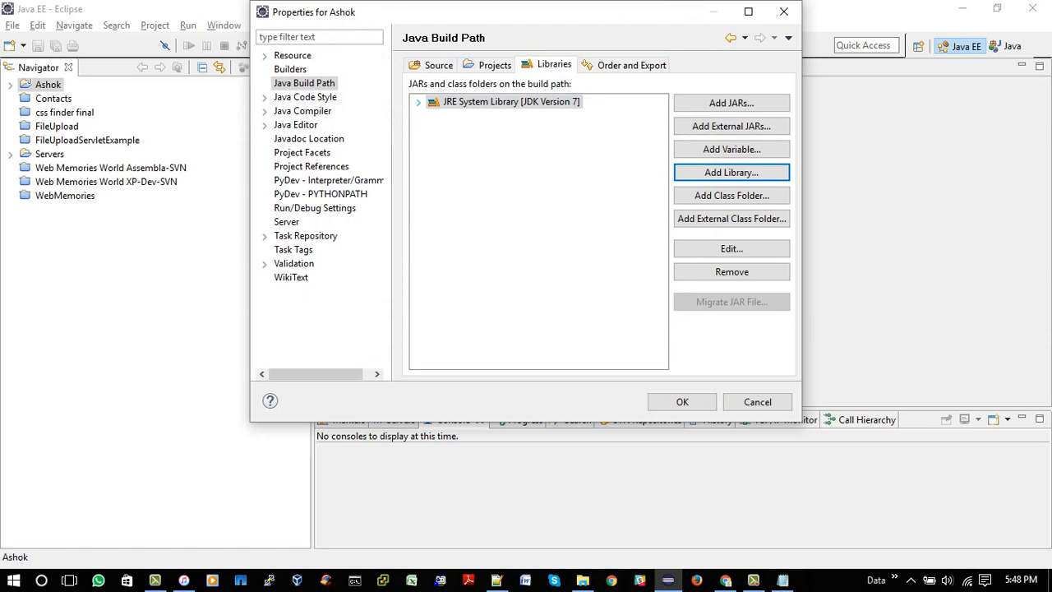
click(417, 101)
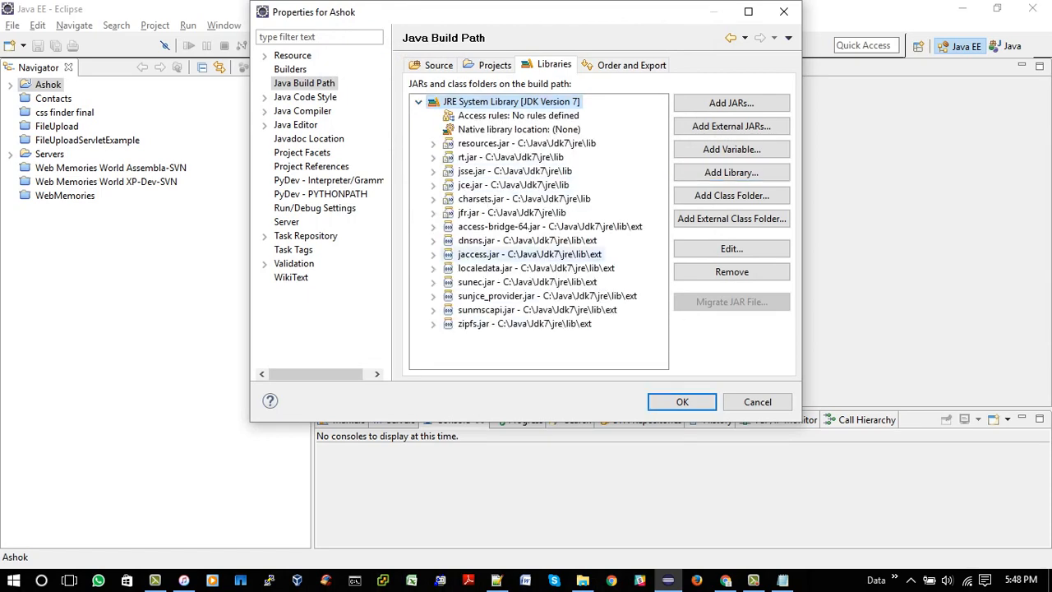
click(682, 401)
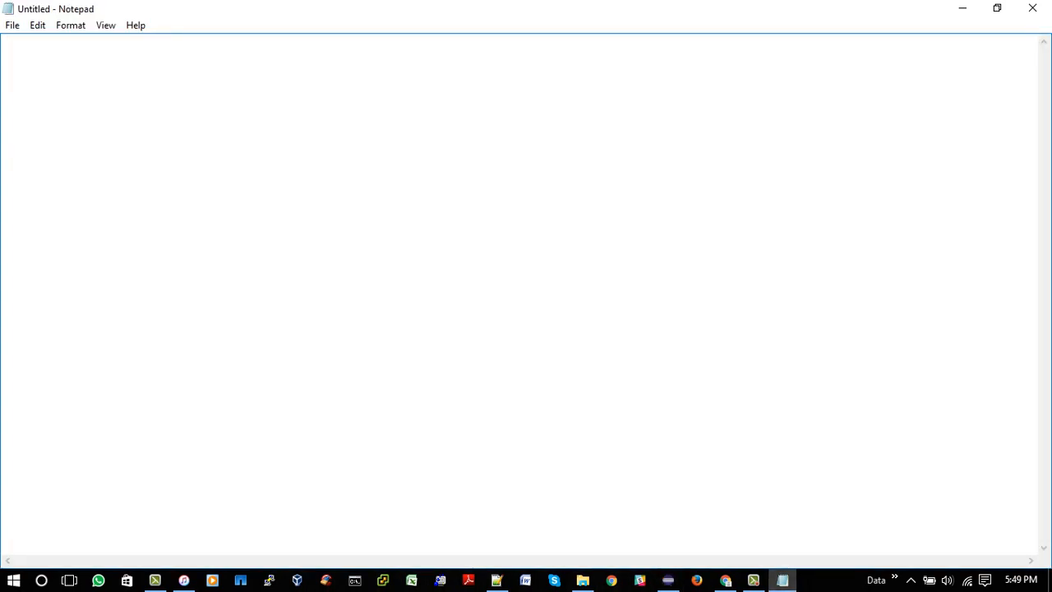
- Begin the note with 'That' and set the Notepad font size to 36
text(T)
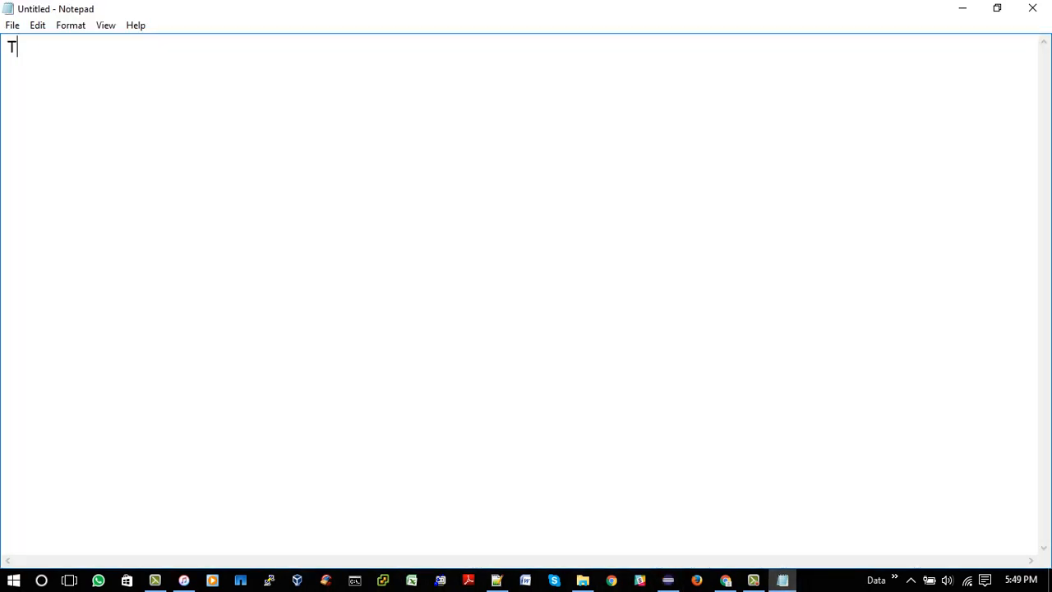
text(hat)
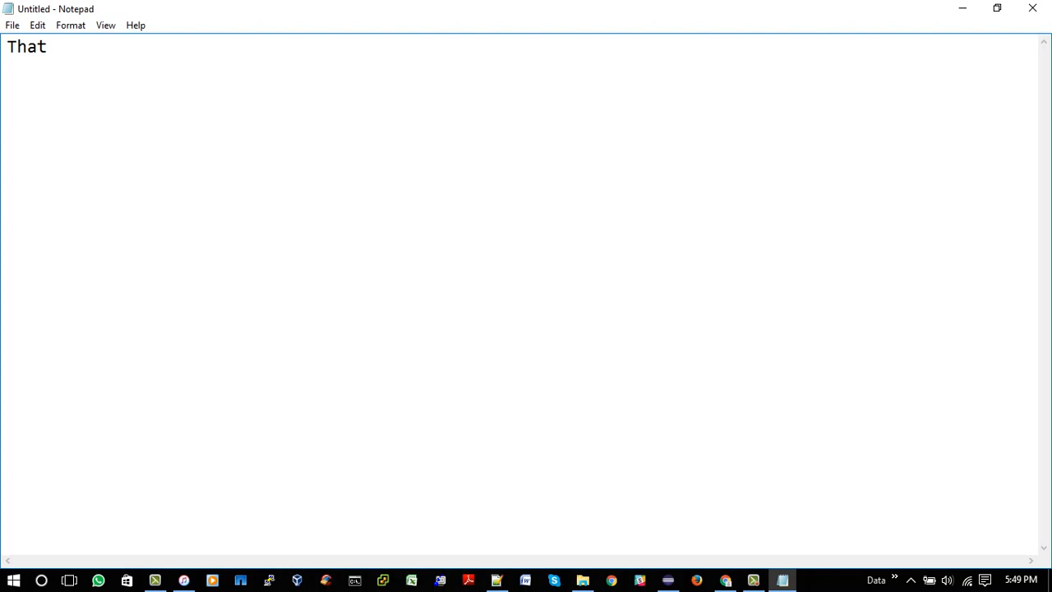
click(37, 25)
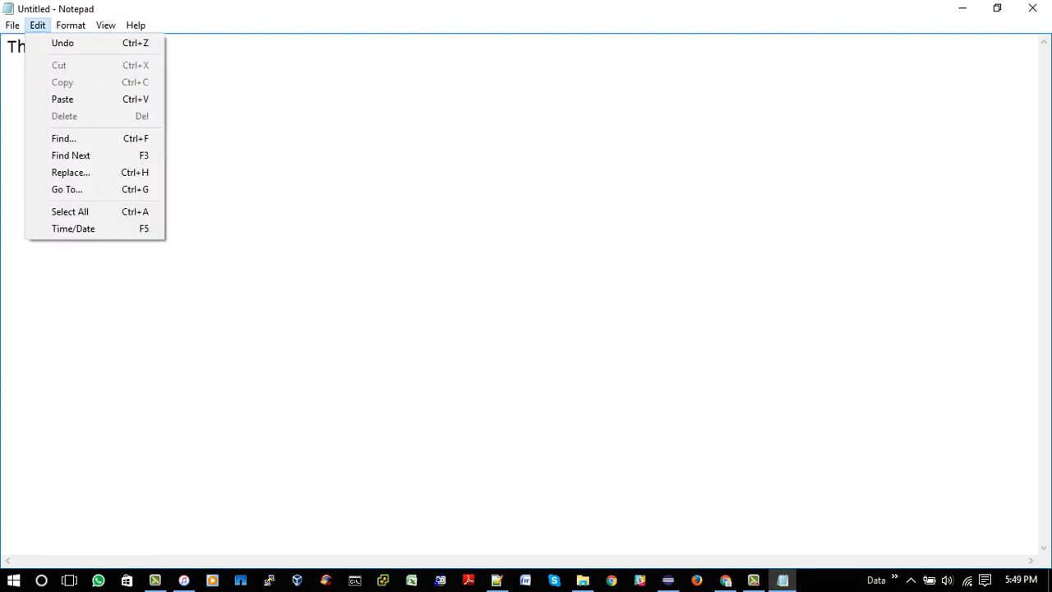
click(71, 25)
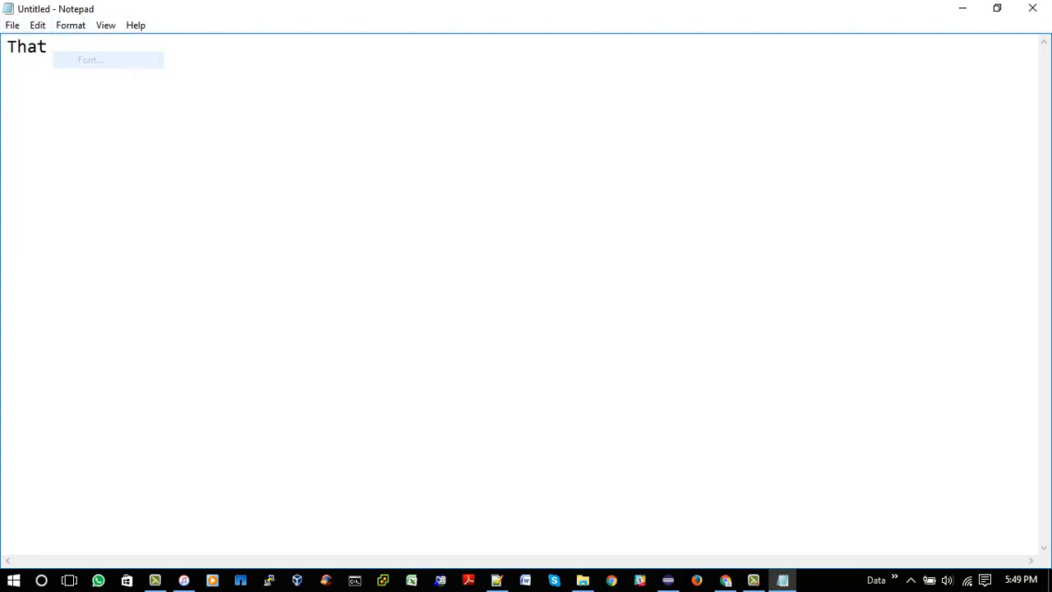
click(90, 59)
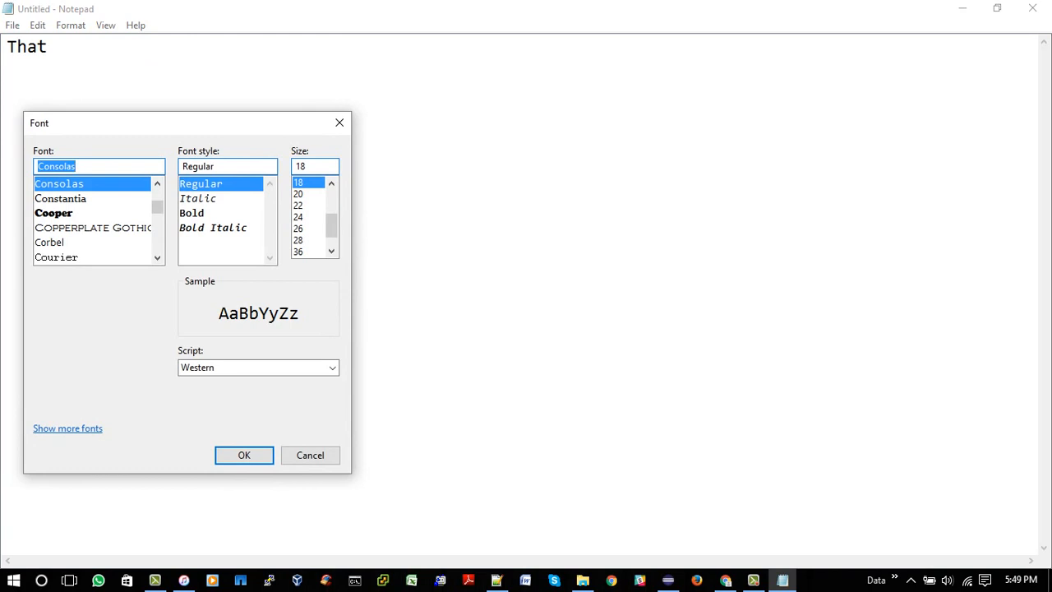
click(299, 251)
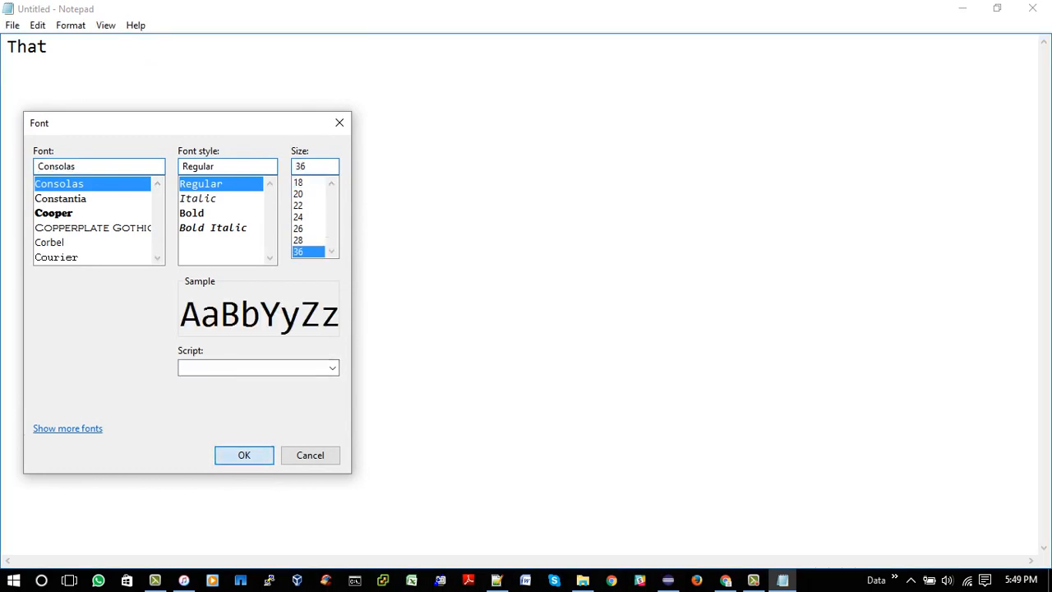
click(244, 455)
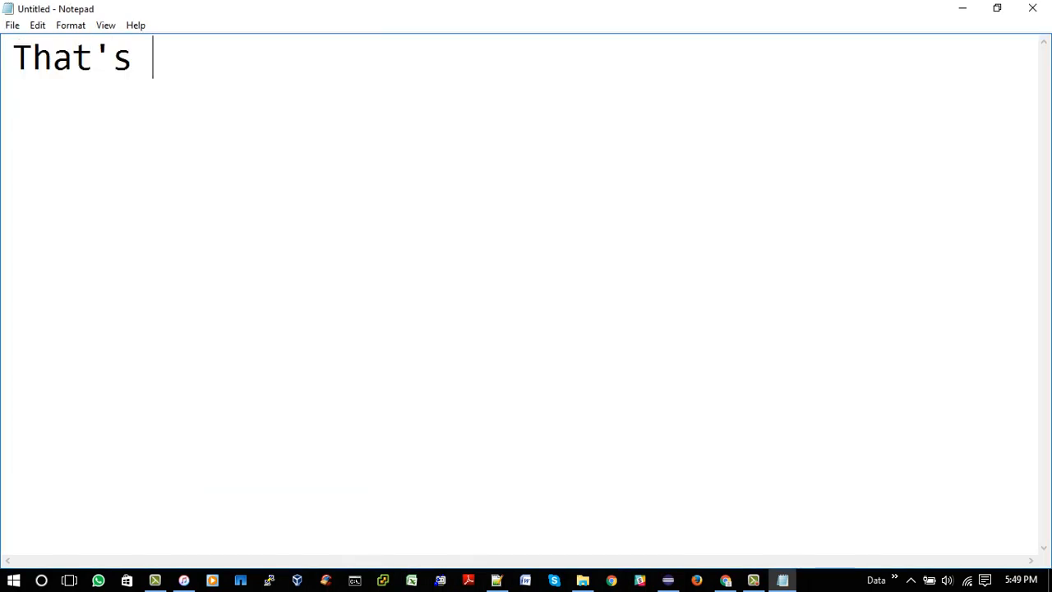
- Finish typing the message 'That's it guys... Thanks for watching..'
text(it guys)
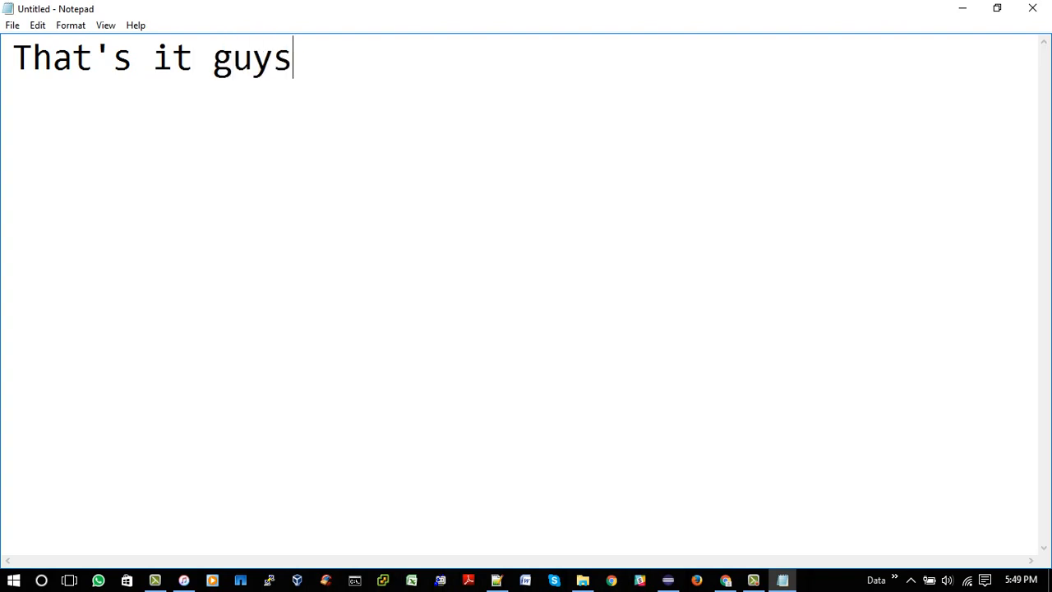
text(...)
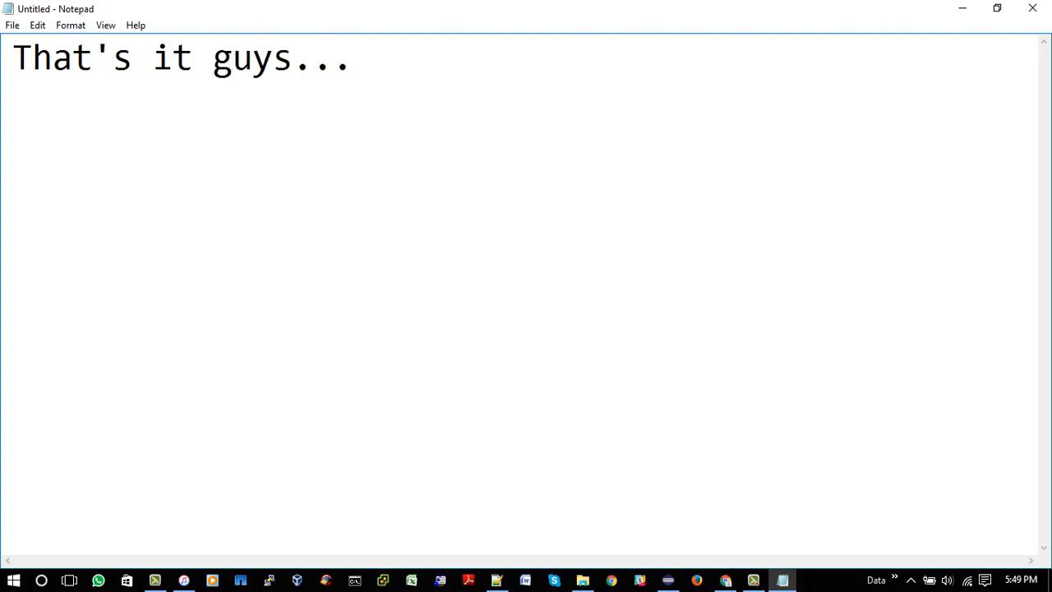
text(Than)
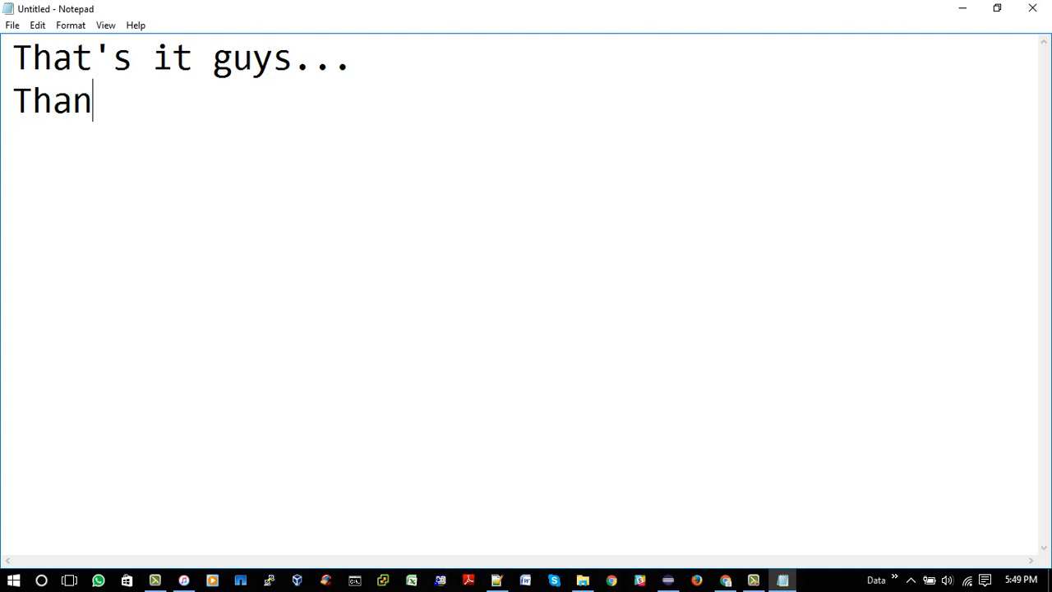
text(ks)
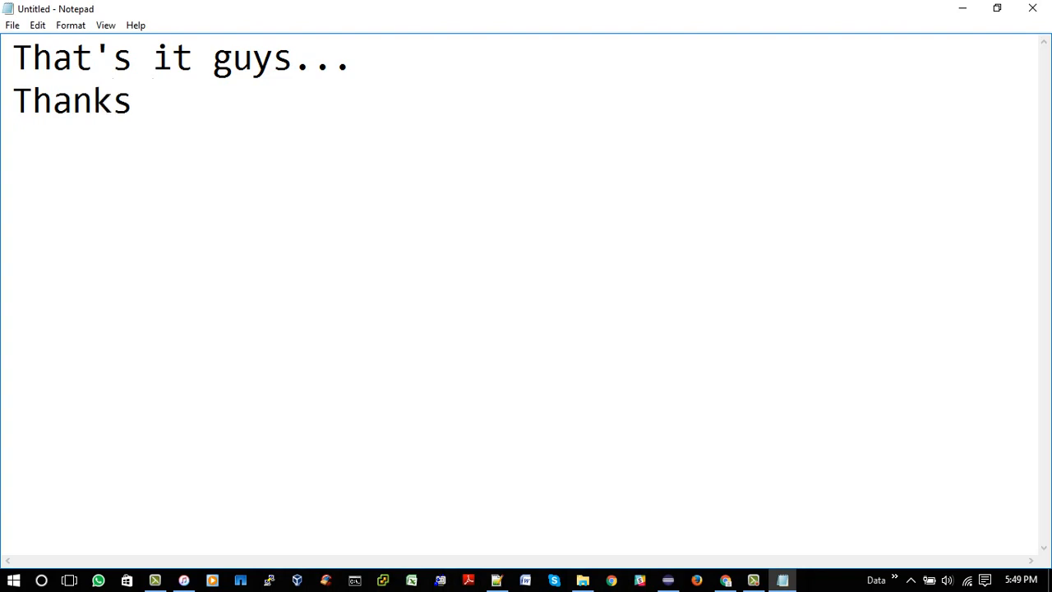
text(for watc)
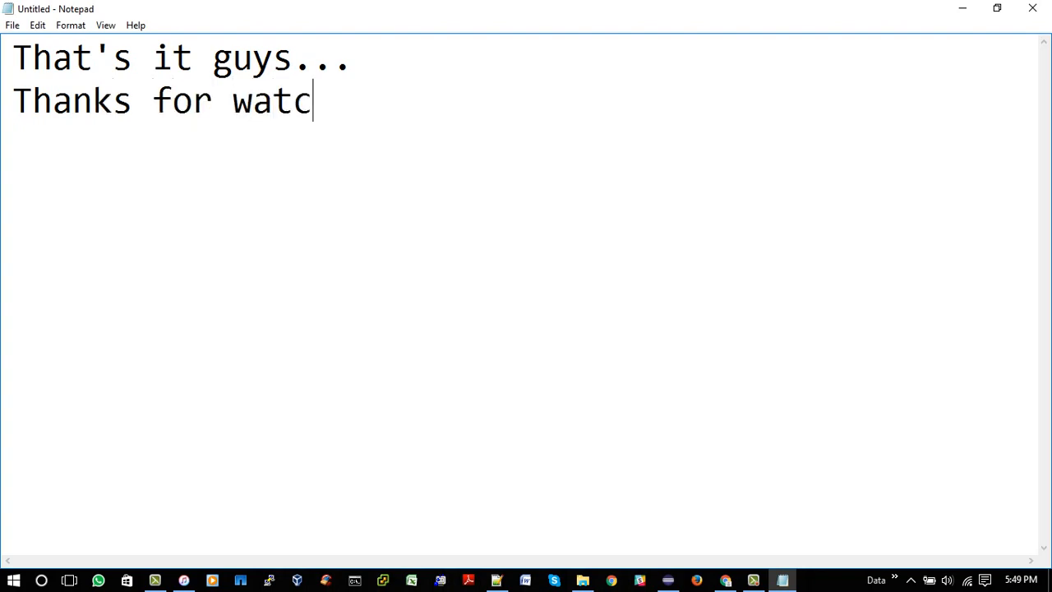
text(hing)
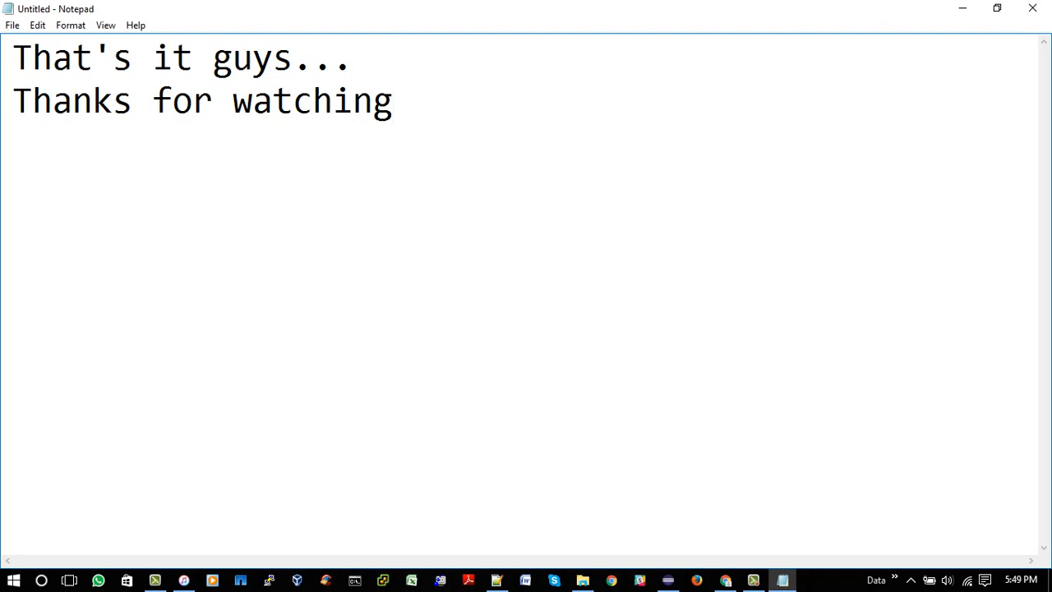
text(..)
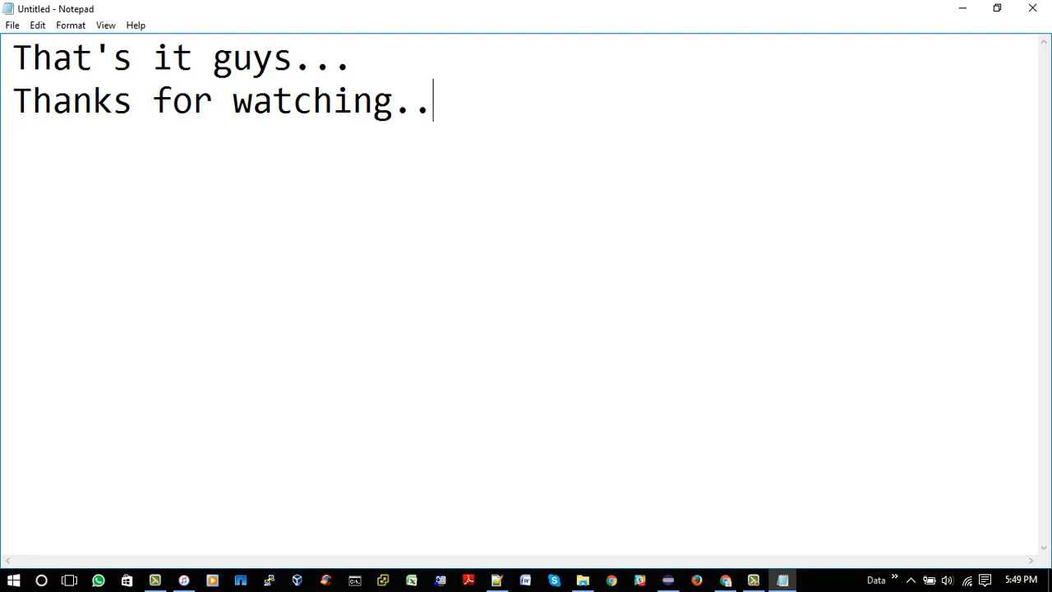
click(753, 581)
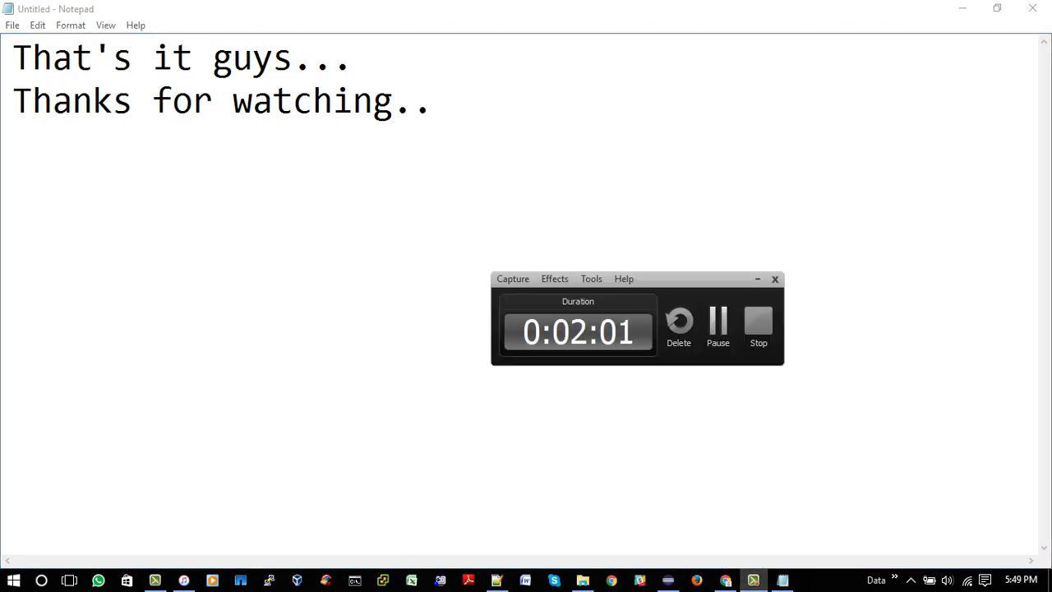